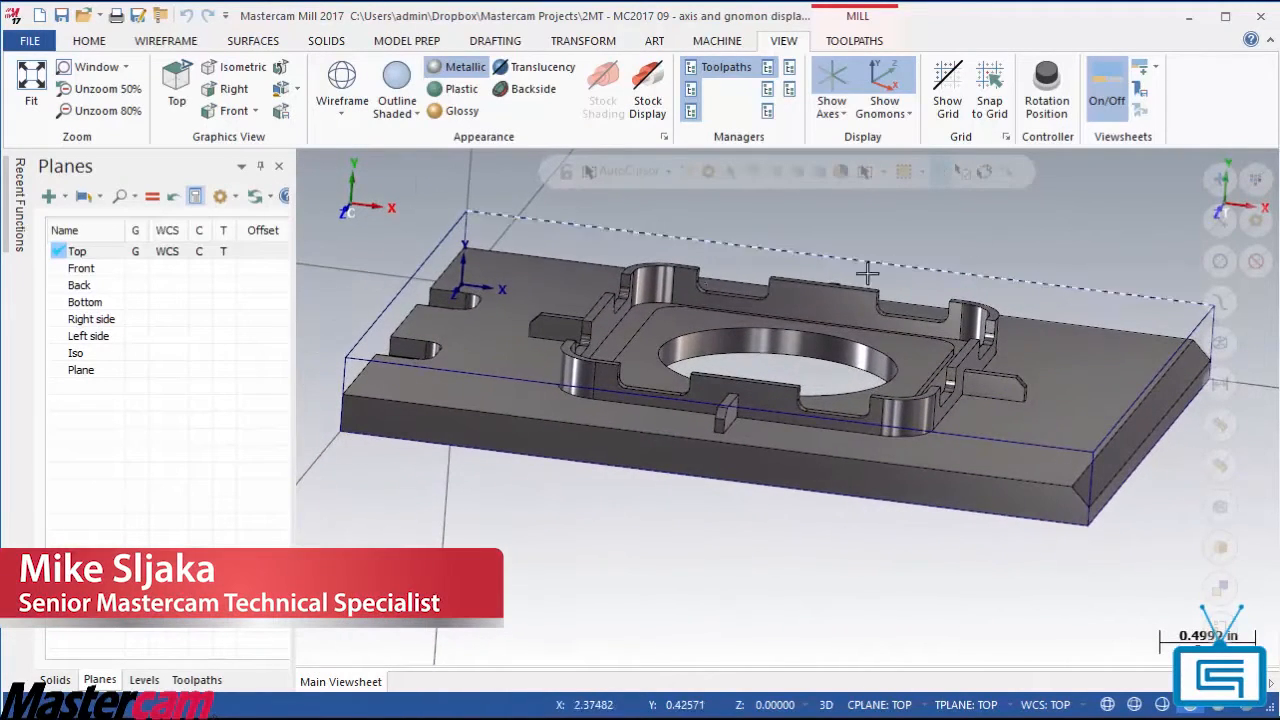
Set the custom plane 'Plane' as Cplane and Tplane in the Planes manager, leaving Top as WCS.
click(80, 368)
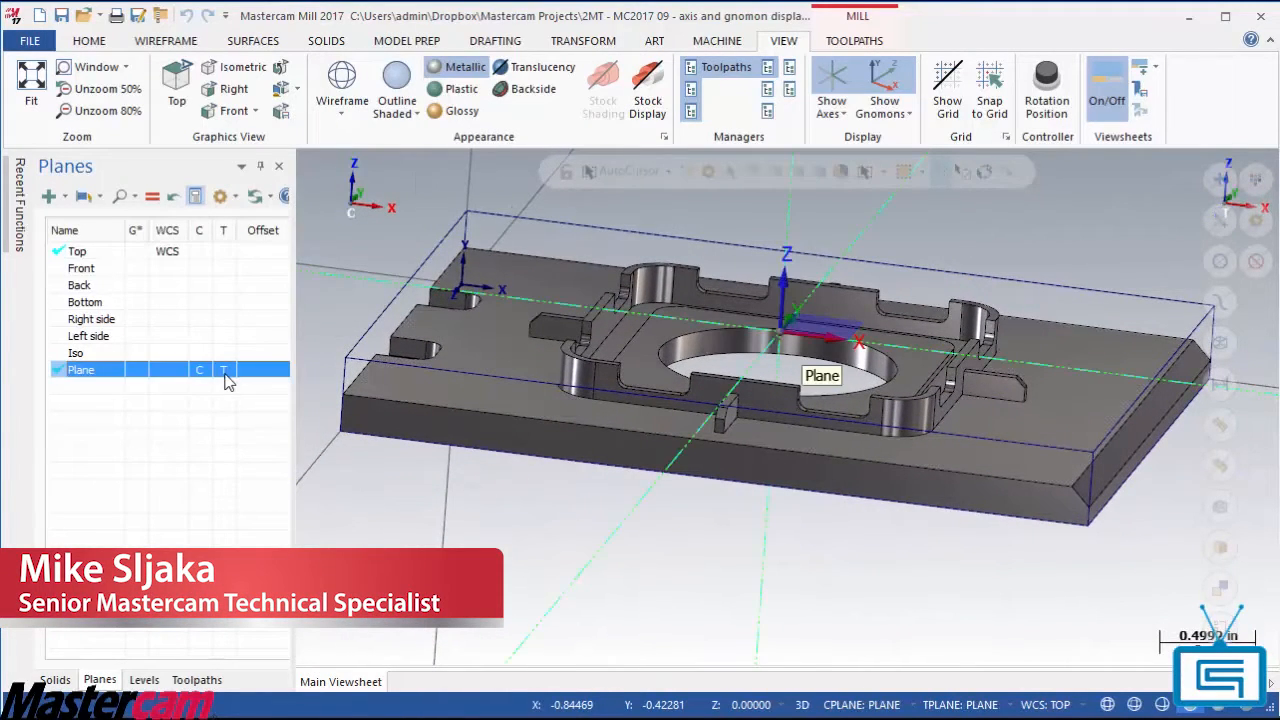
click(832, 90)
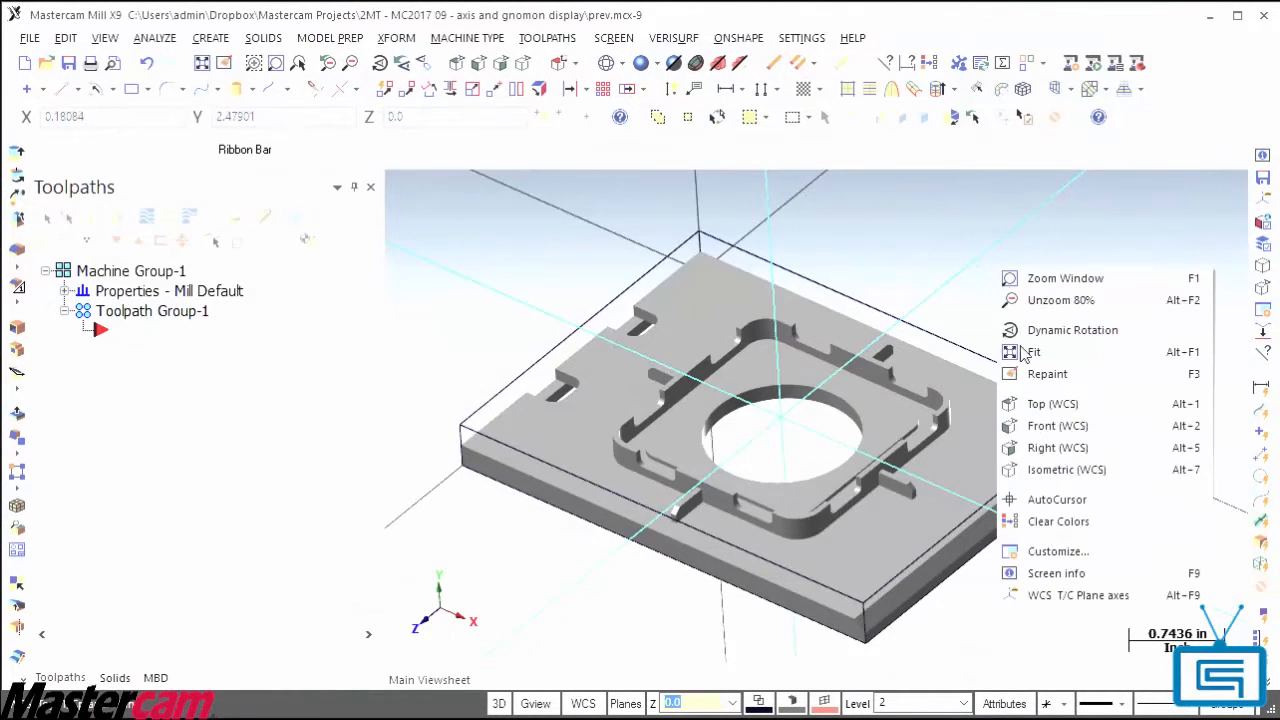
Toggle the WCS T/C Plane axes display from the graphics window right-click menu.
click(1032, 352)
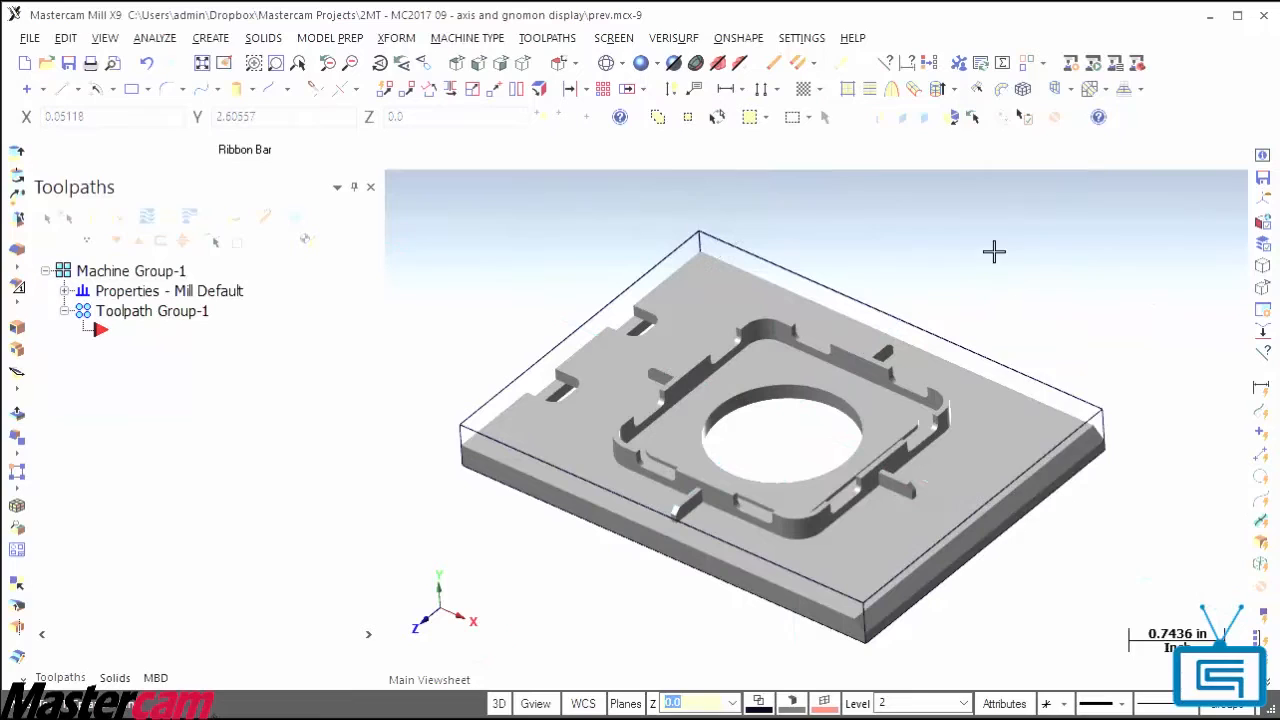
right_click(996, 252)
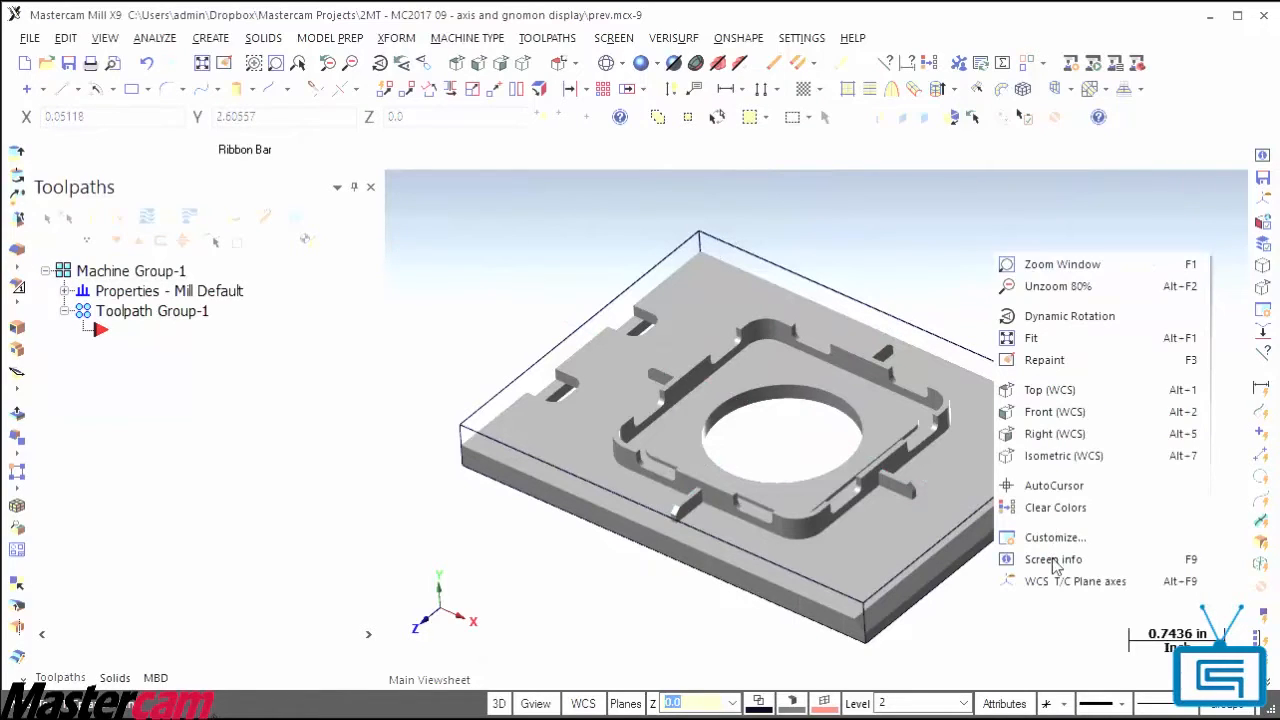
click(1076, 580)
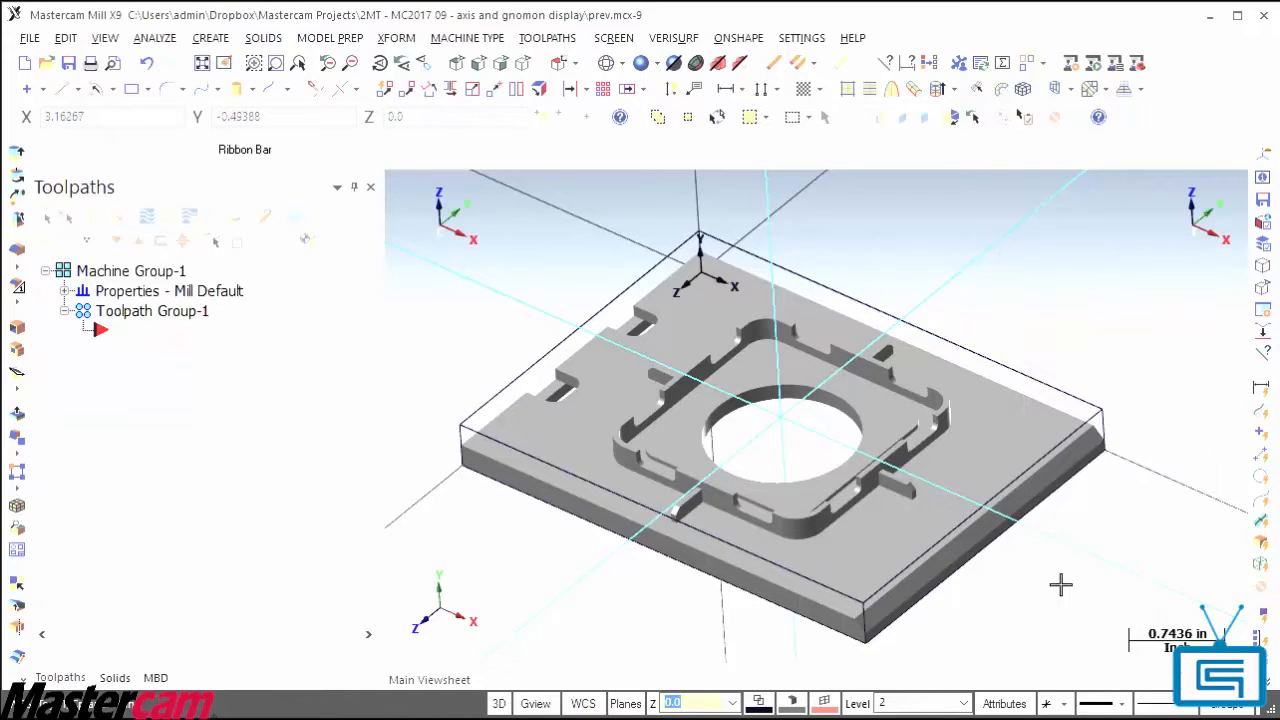
right_click(1060, 584)
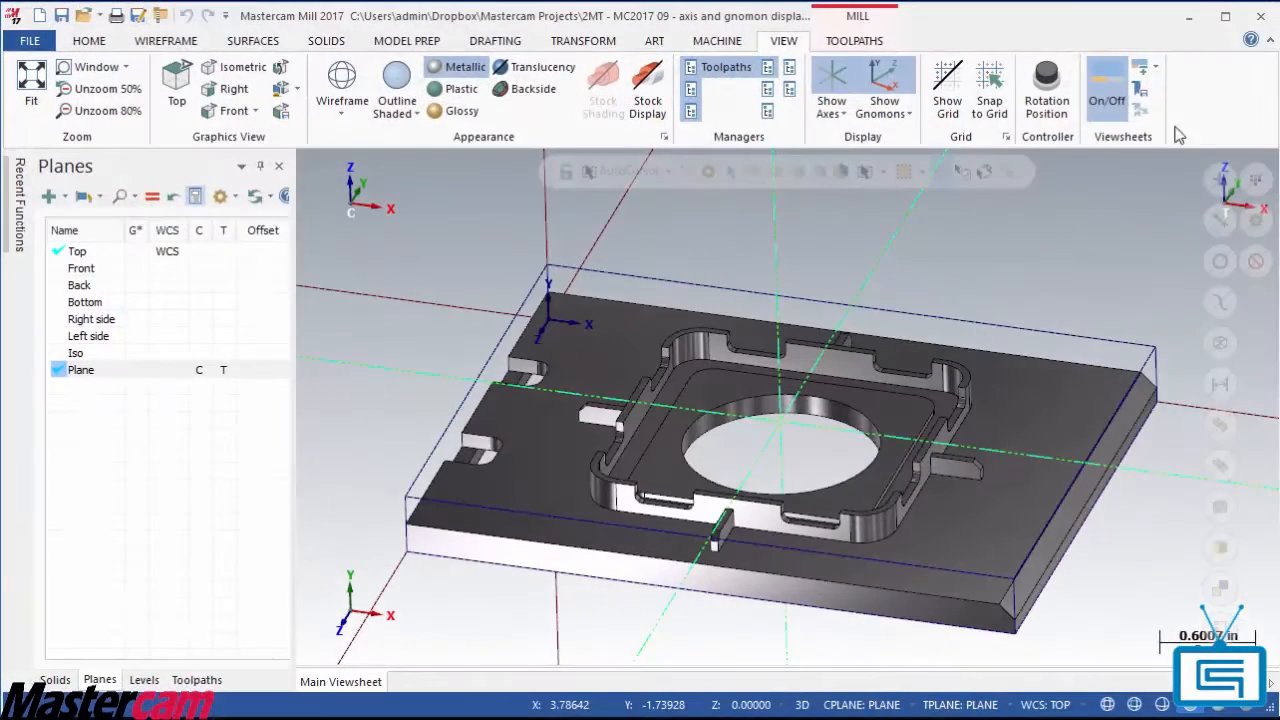
Review the View > Show Axes dropdown options and switch to a blank Top view.
click(832, 88)
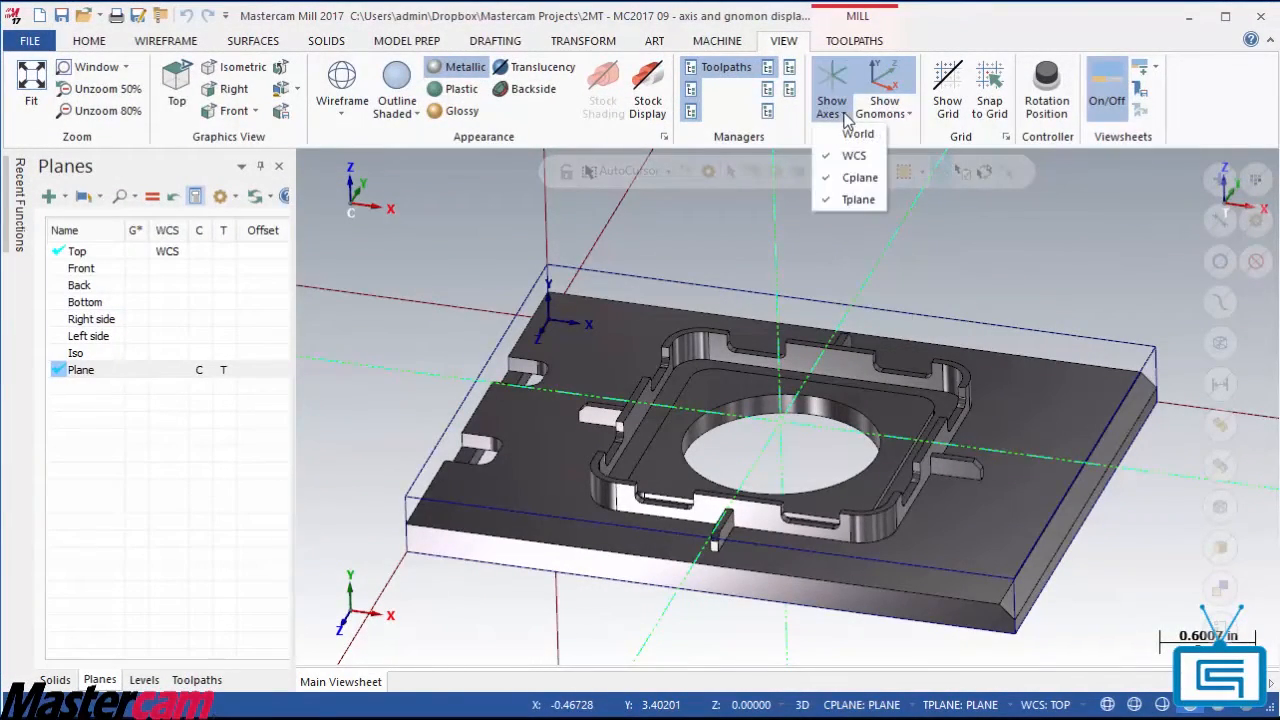
click(860, 132)
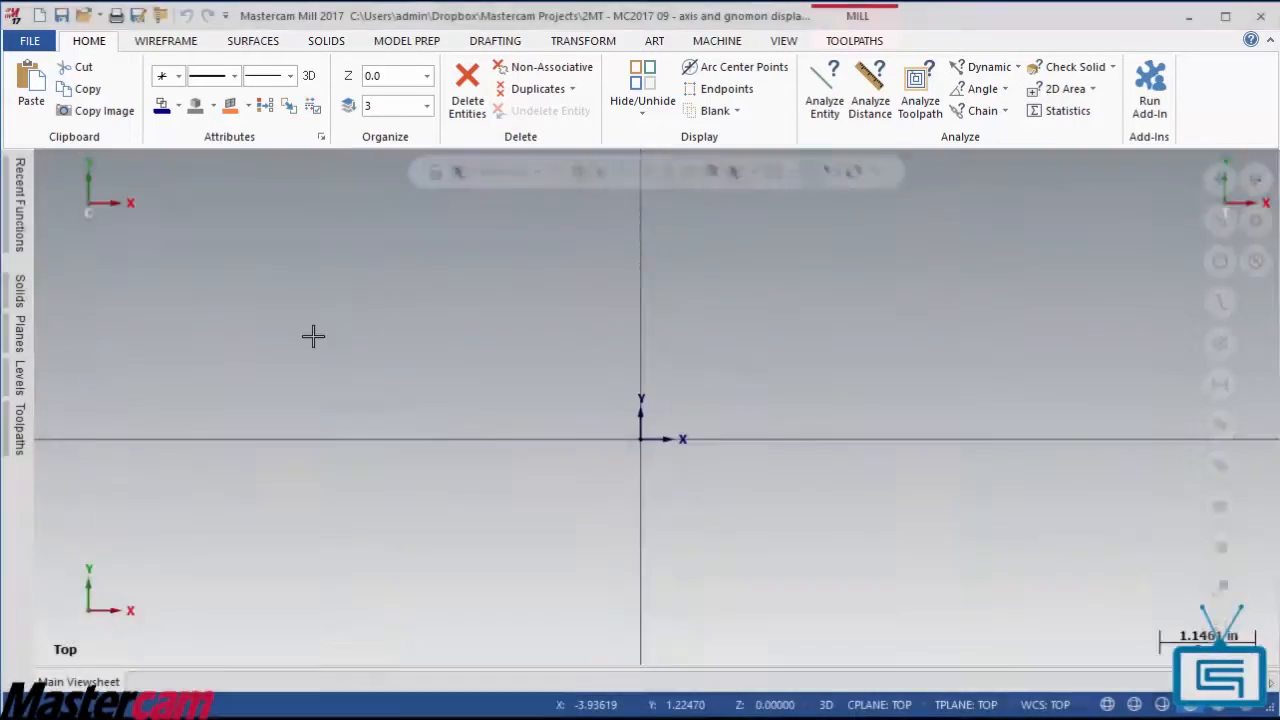
Review the Show Axes options and turn off the axis lines display with Show Axes (F9).
click(784, 40)
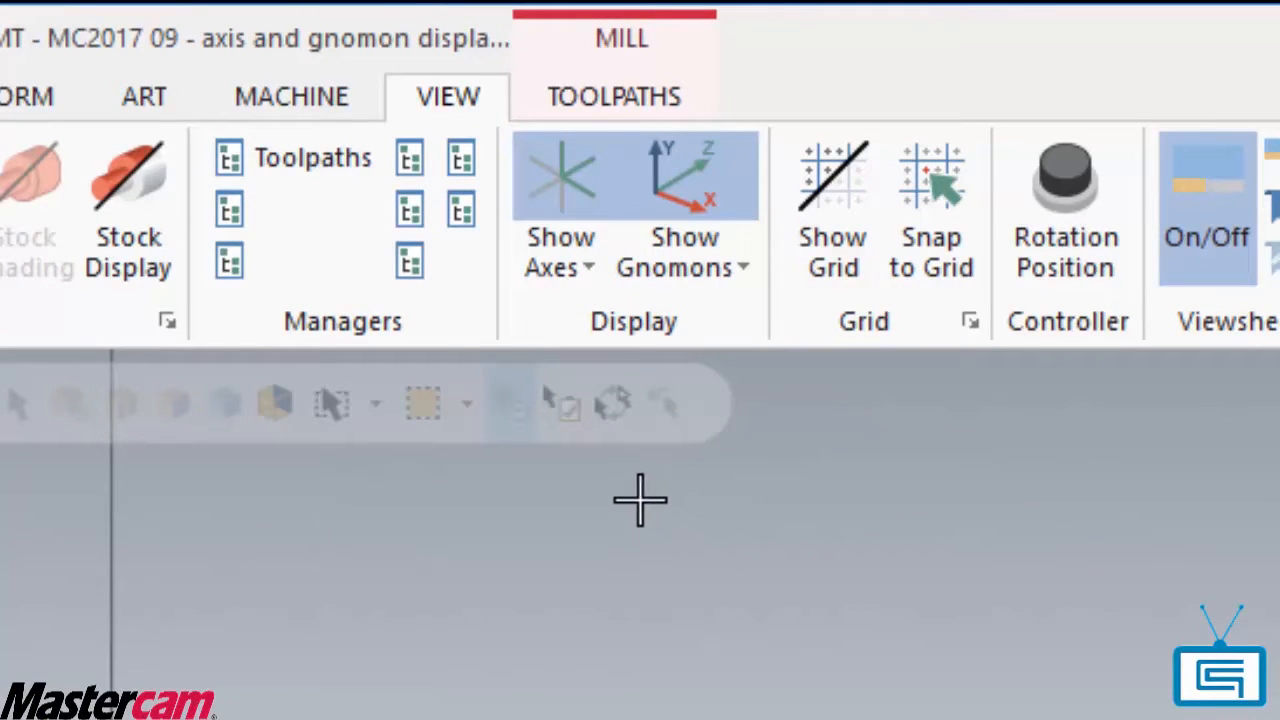
click(560, 252)
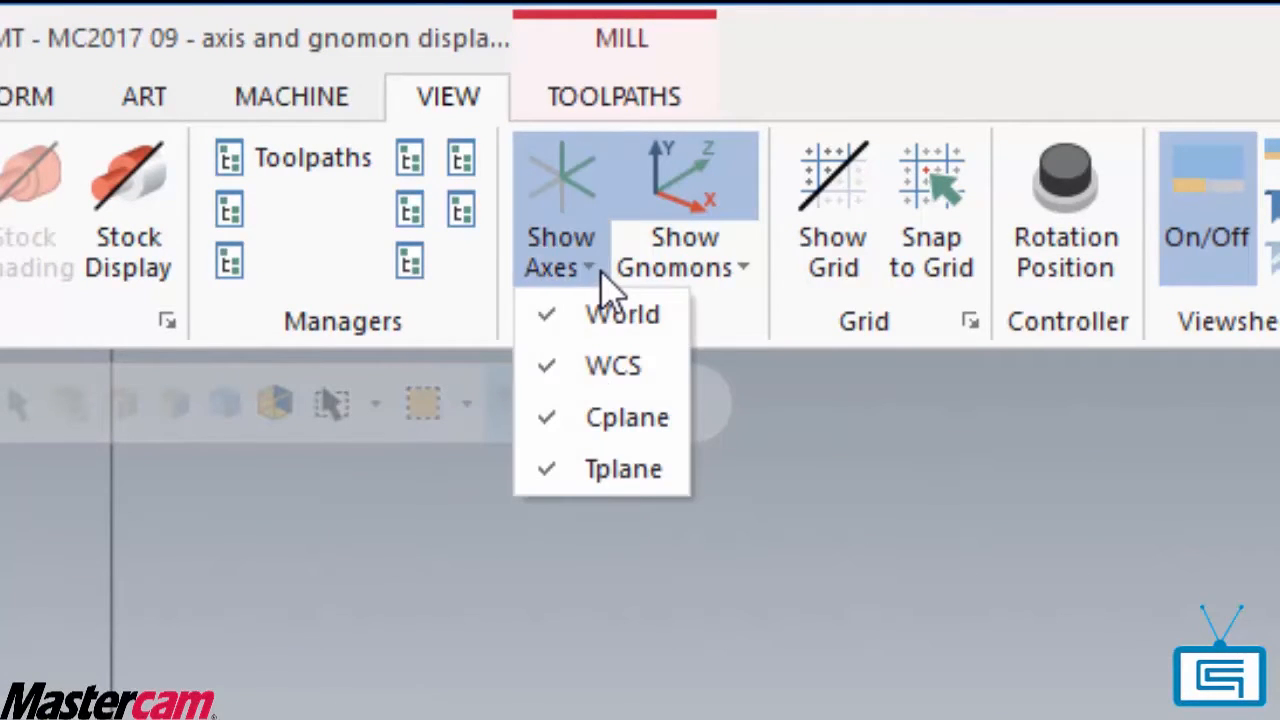
mouse_move(600, 476)
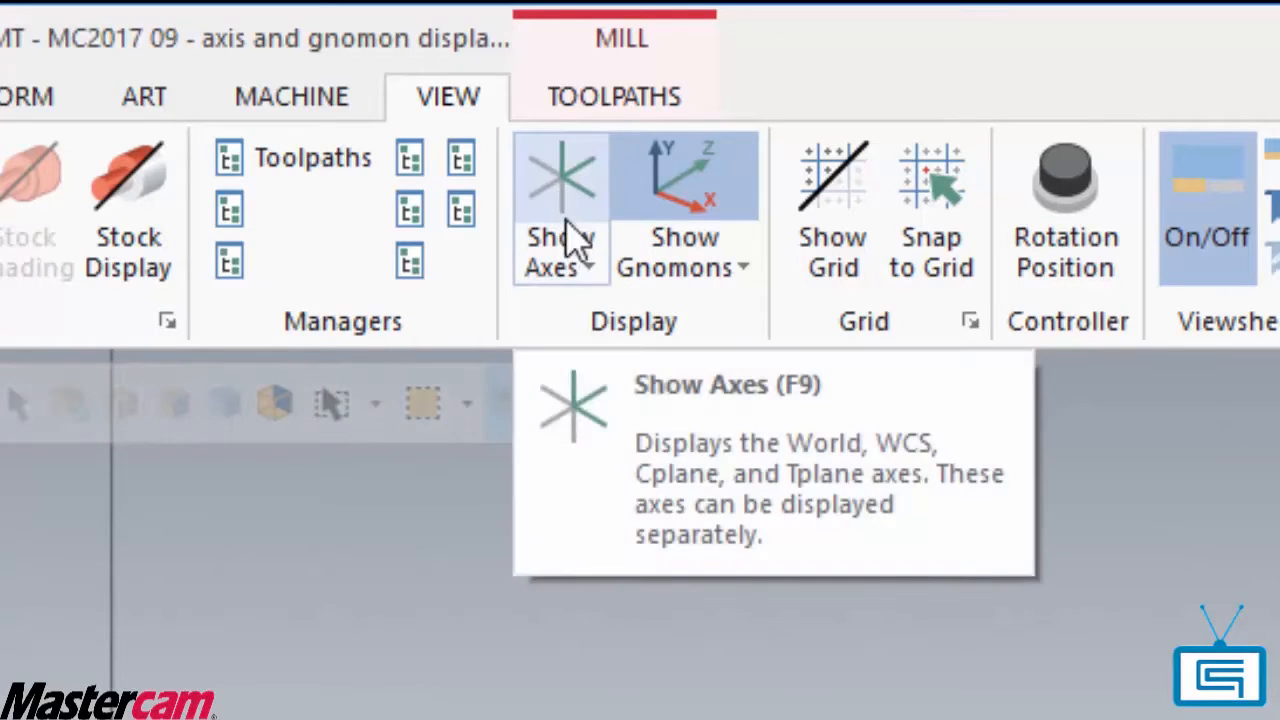
click(684, 268)
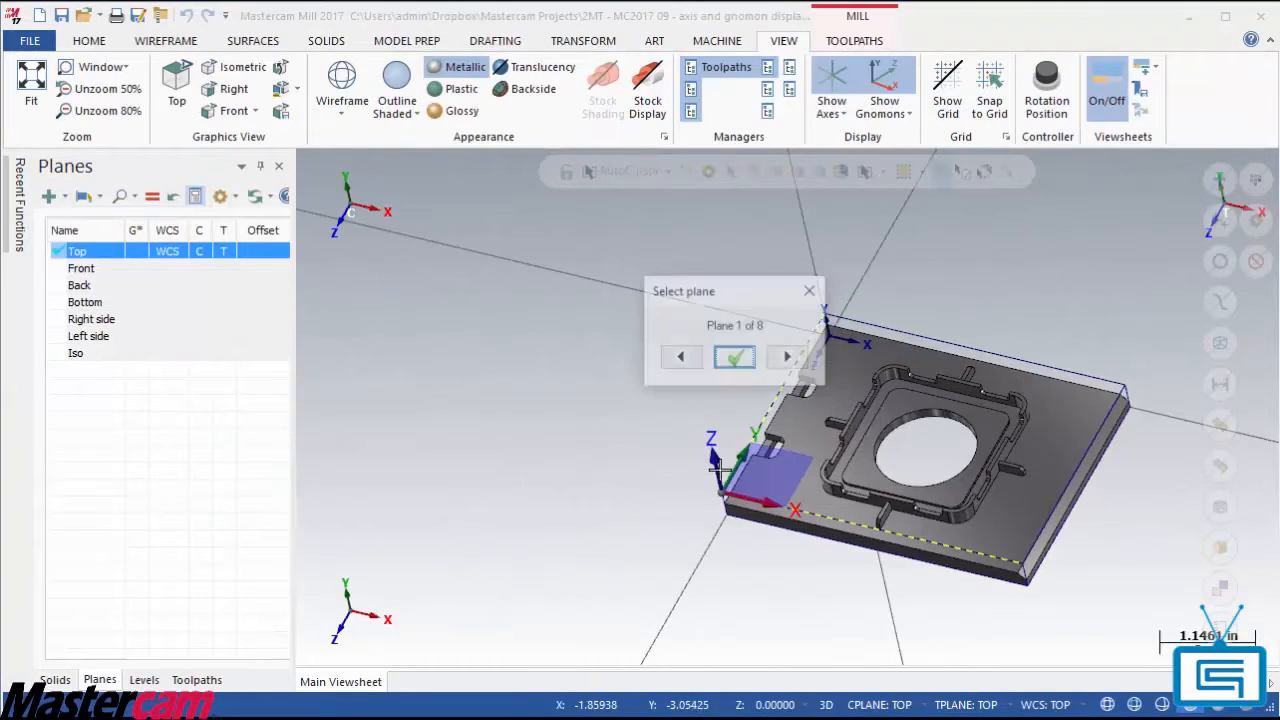
Accept the Select plane orientation so 'Plane' becomes WCS, Cplane and Tplane, with axis lines off.
click(736, 356)
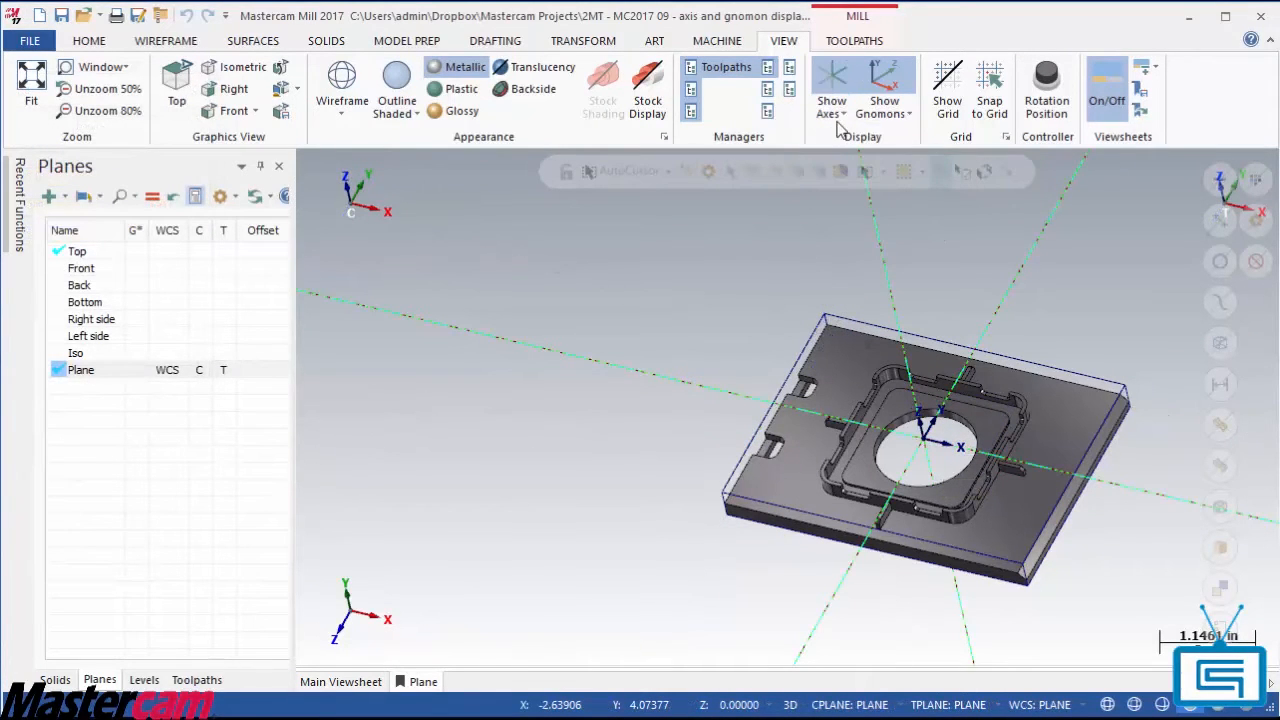
click(832, 100)
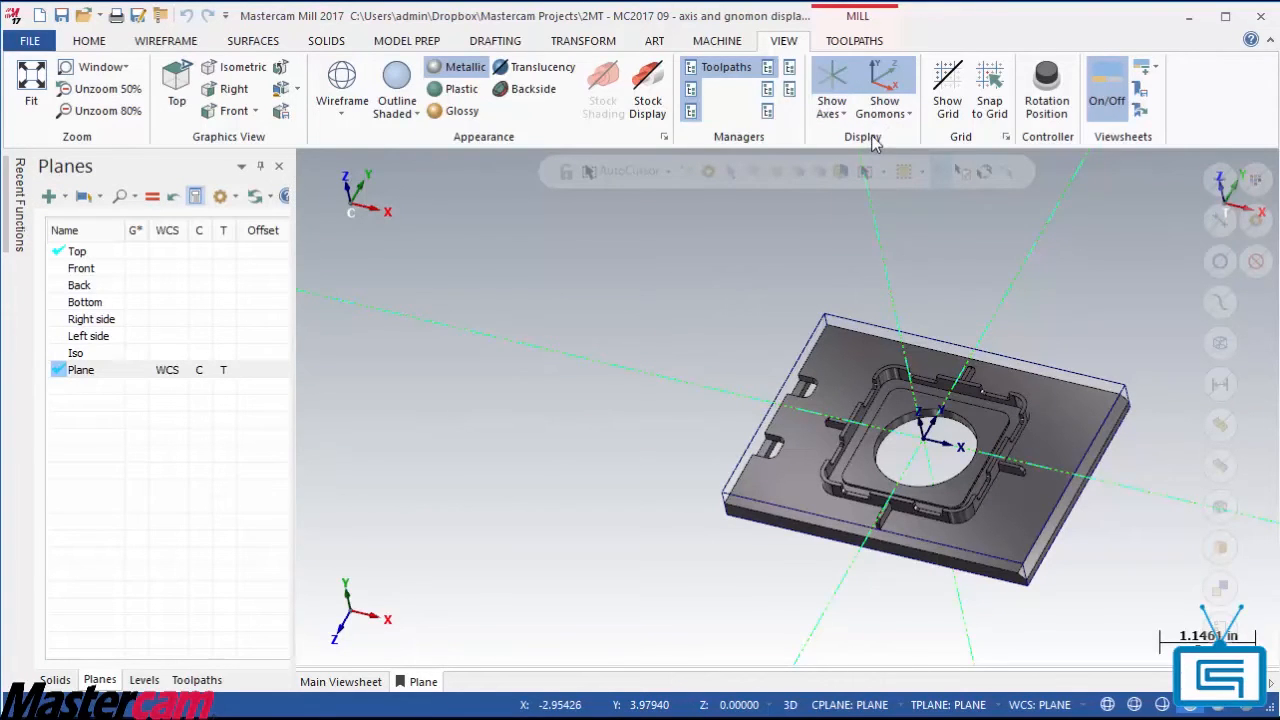
click(884, 108)
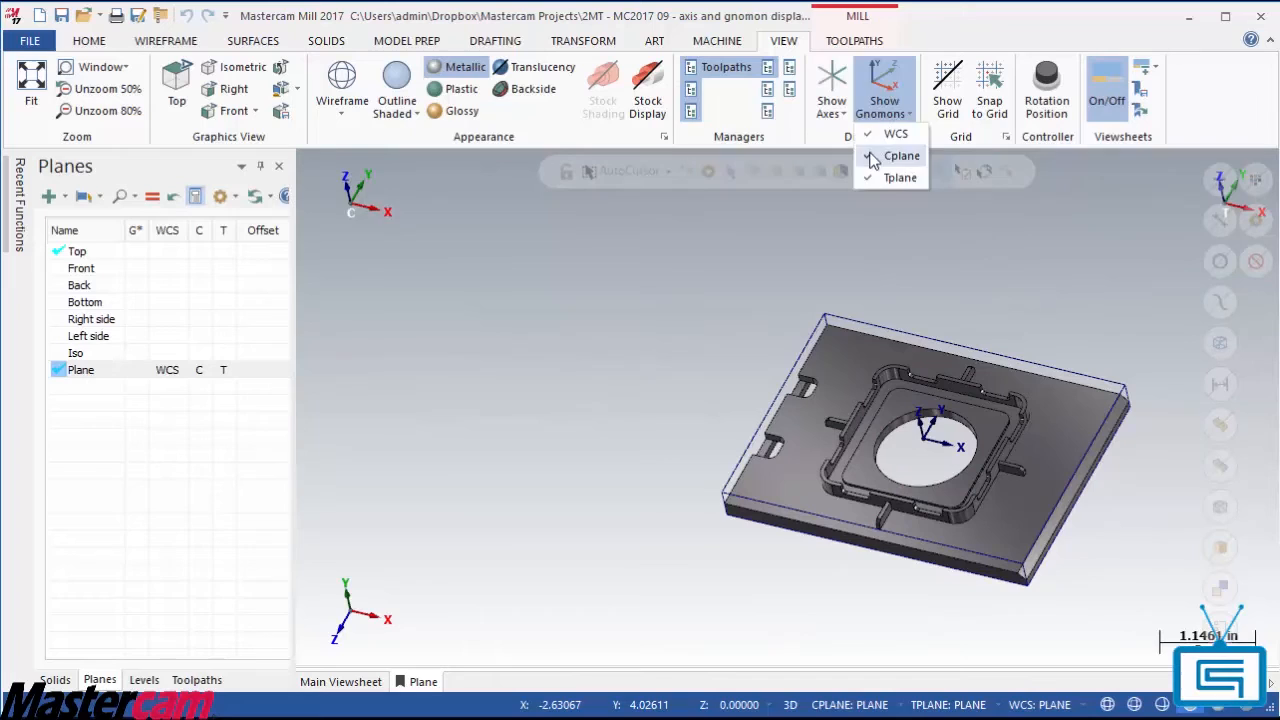
Turn off the Cplane gnomon in the Show Gnomons dropdown.
click(900, 156)
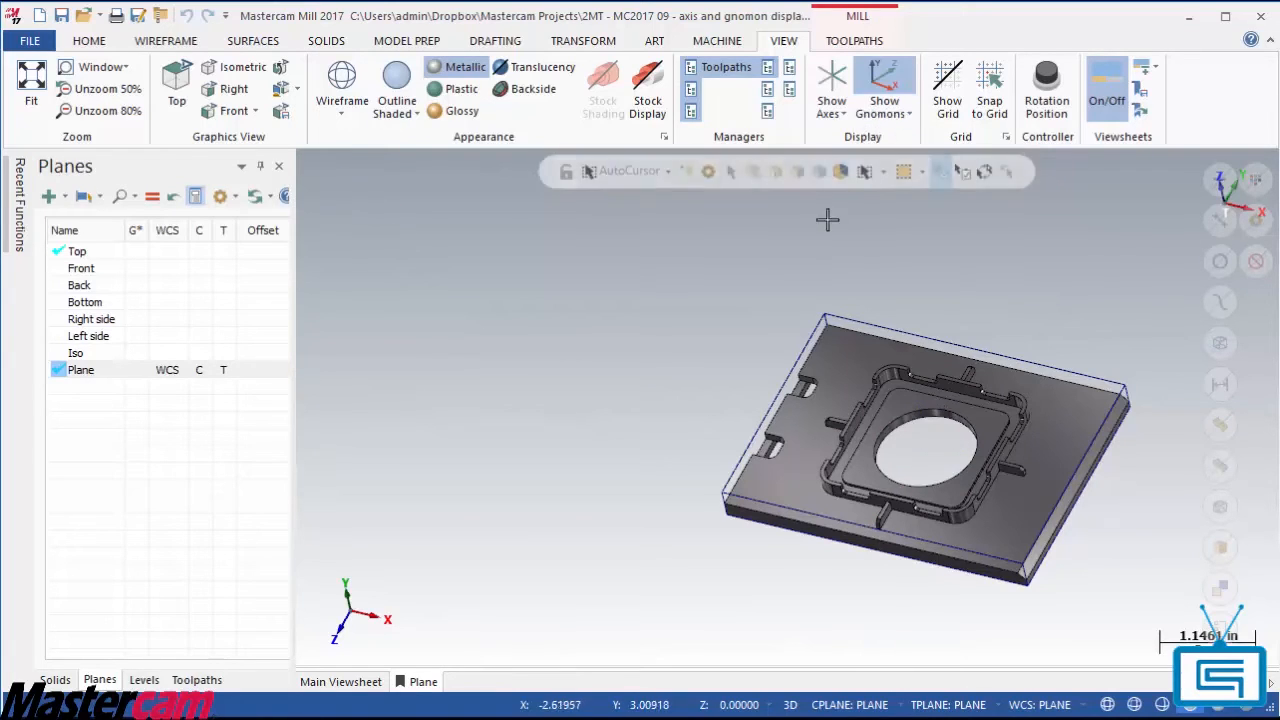